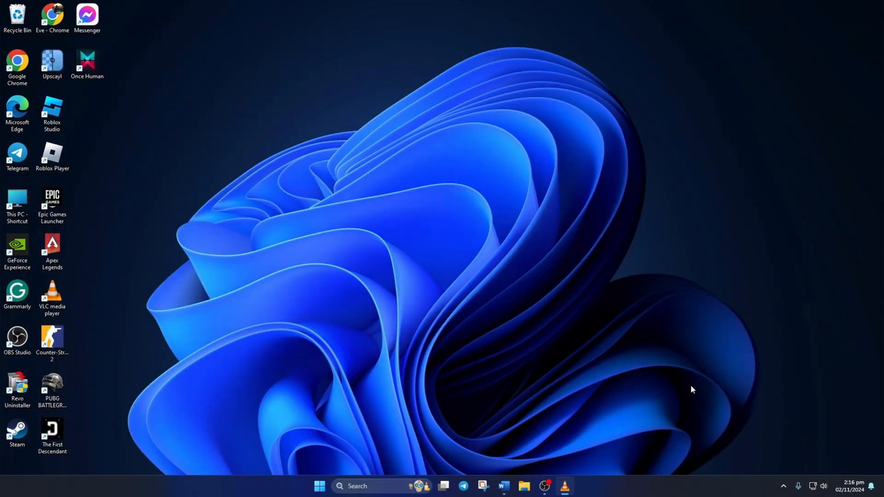
Step: Launch WhatsApp from Start and begin attaching a file in the open chat
click(319, 486)
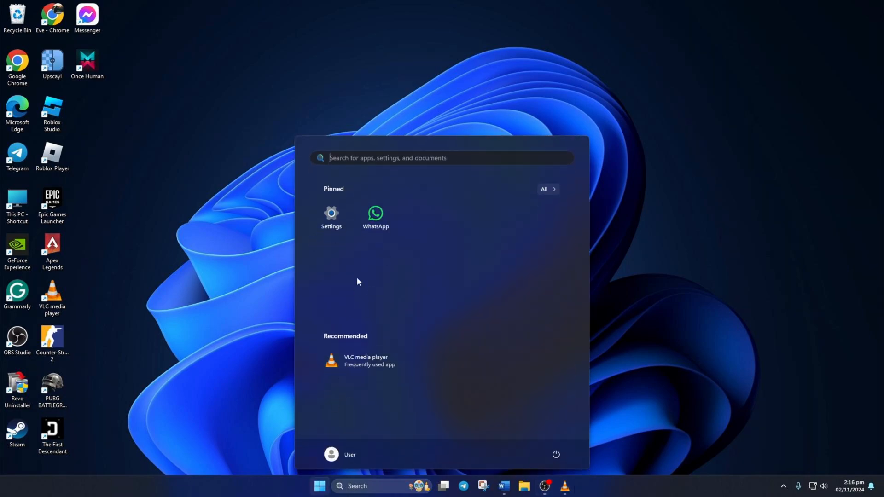
click(376, 213)
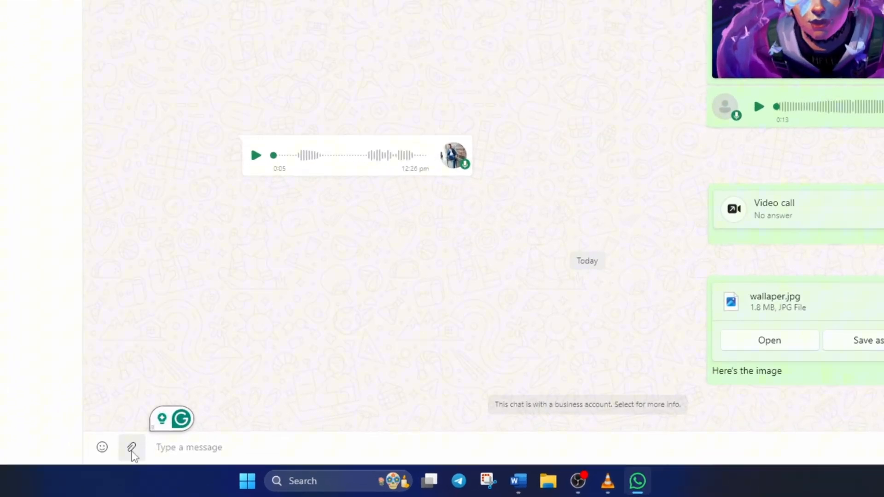
click(131, 447)
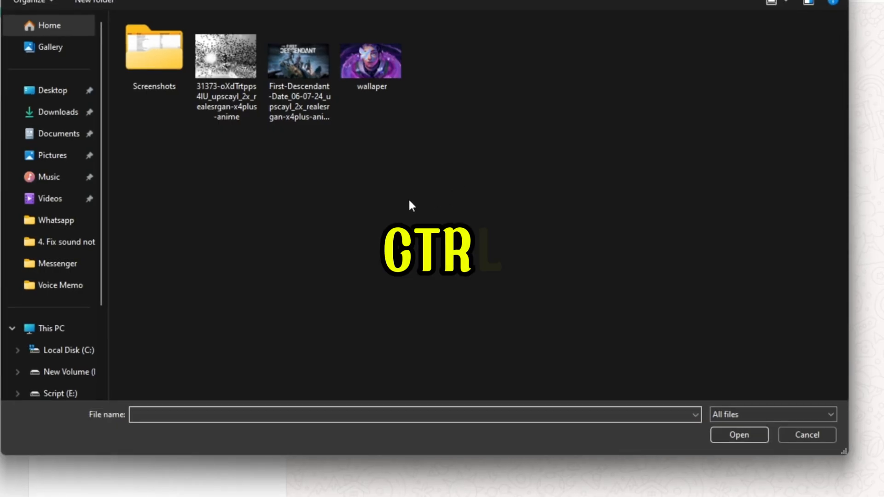
Step: Select the three photos from Pictures, attach them, and caption 'Here are the images'
click(226, 55)
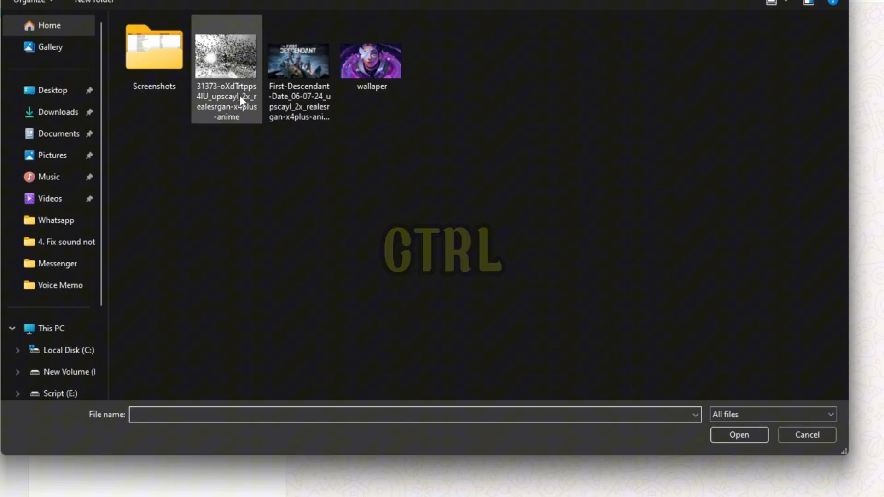
click(300, 60)
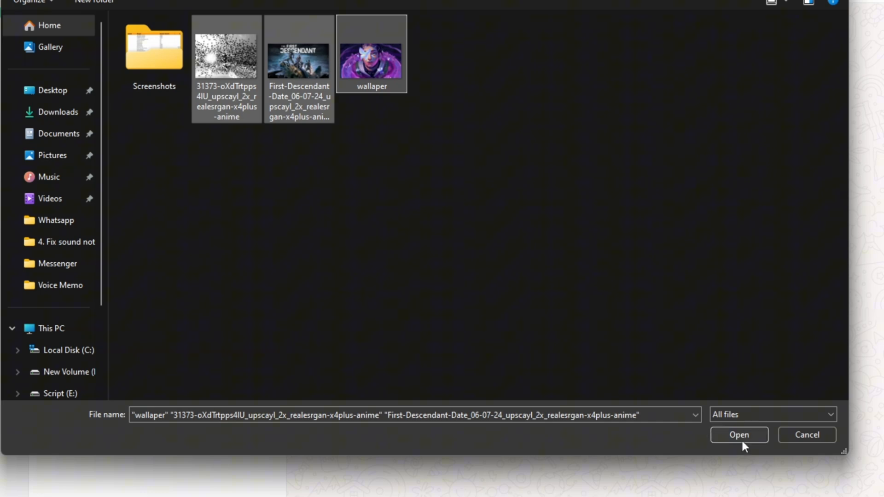
click(740, 435)
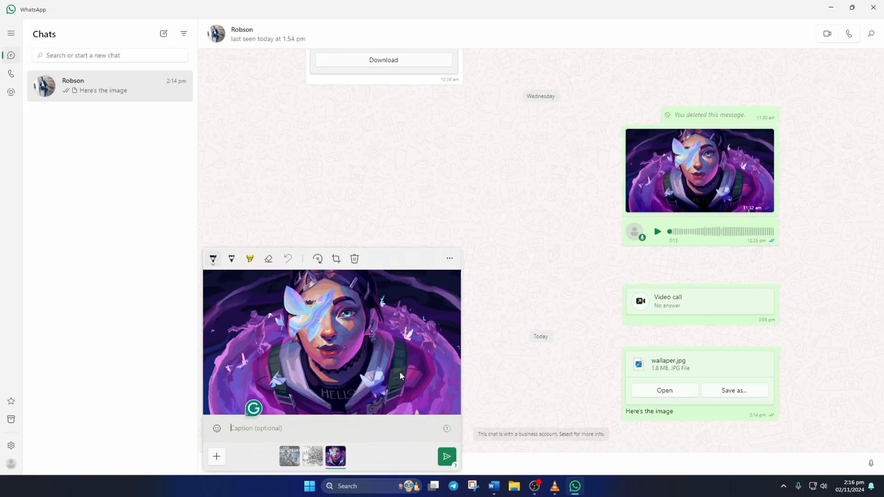
text(Here are the images)
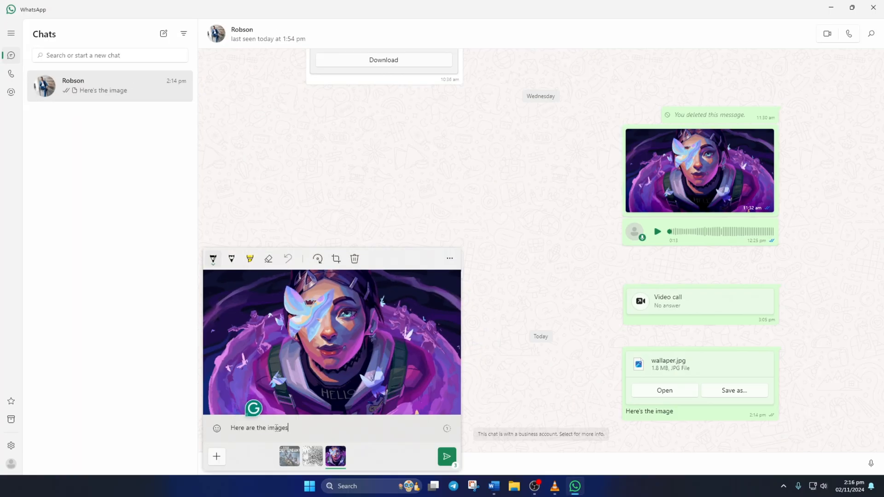